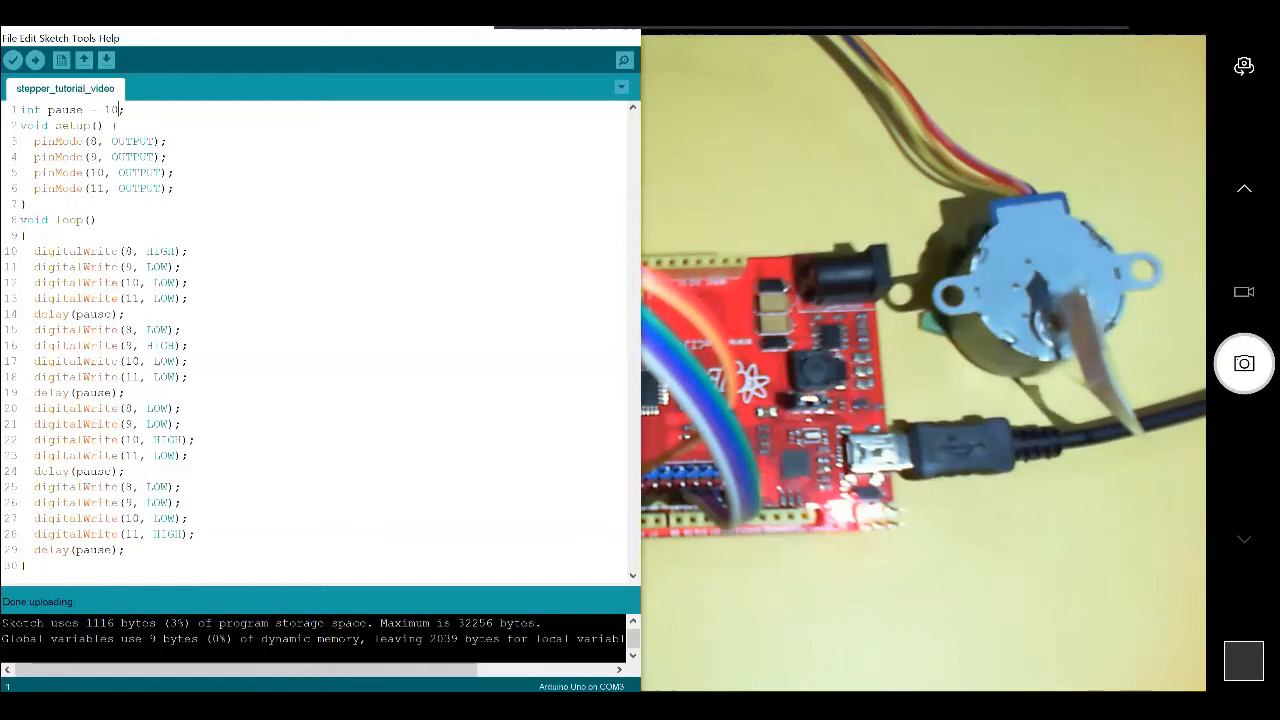
Step: Select and clear the numeric delay value in the 'int pause =' declaration
{"action": "double_click", "coordinate": [112, 110]}
{"action": "type", "text": "3"}
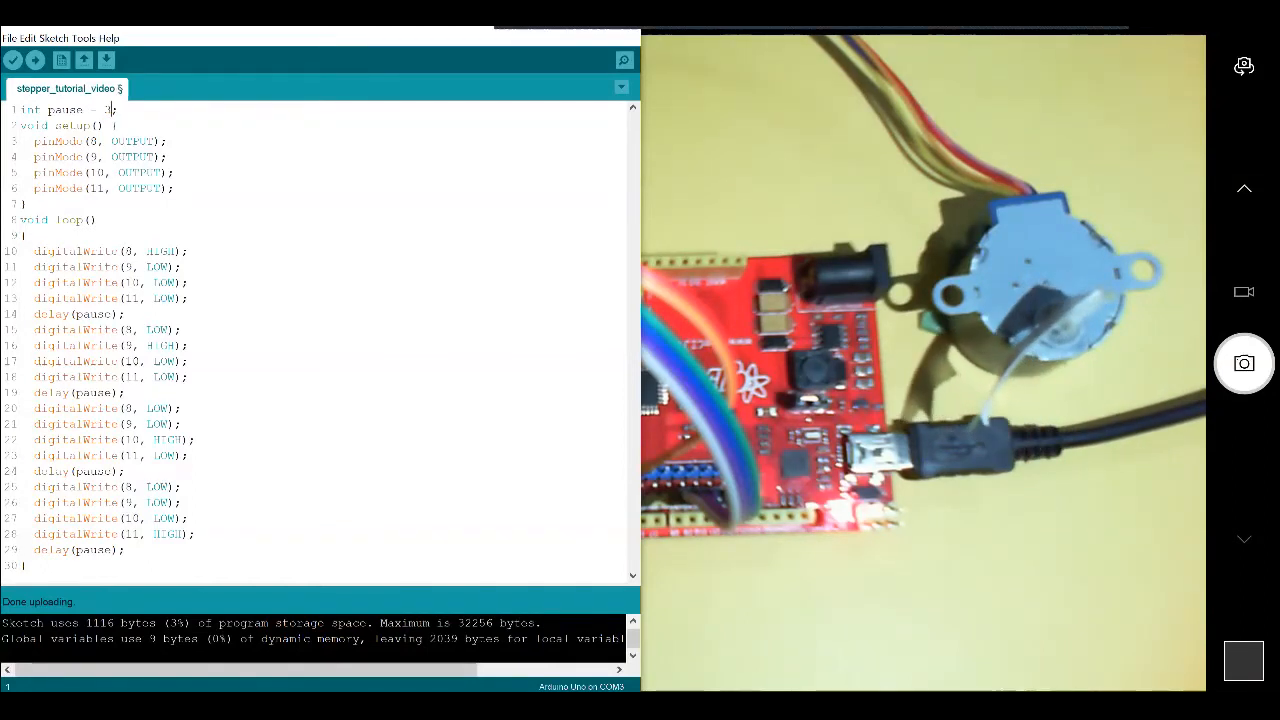
{"action": "left_click", "coordinate": [12, 60]}
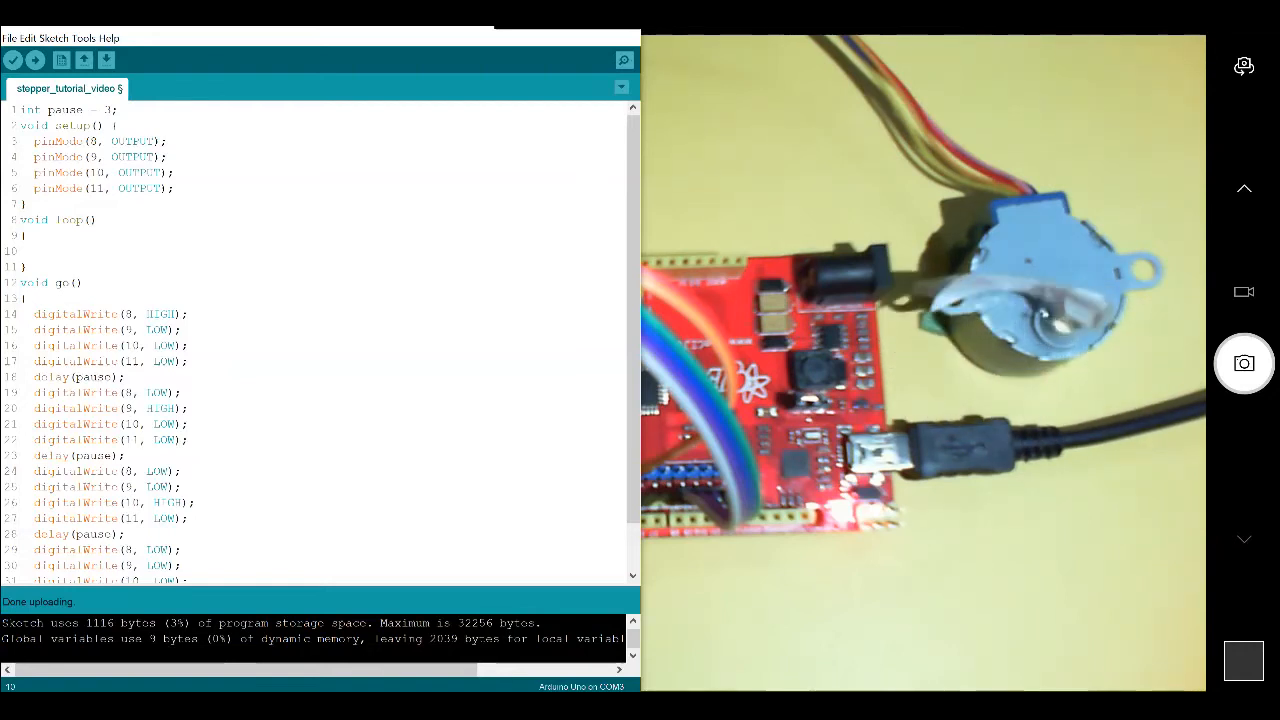
Step: Add a go(); call inside the empty loop() body
{"action": "type", "text": "go();"}
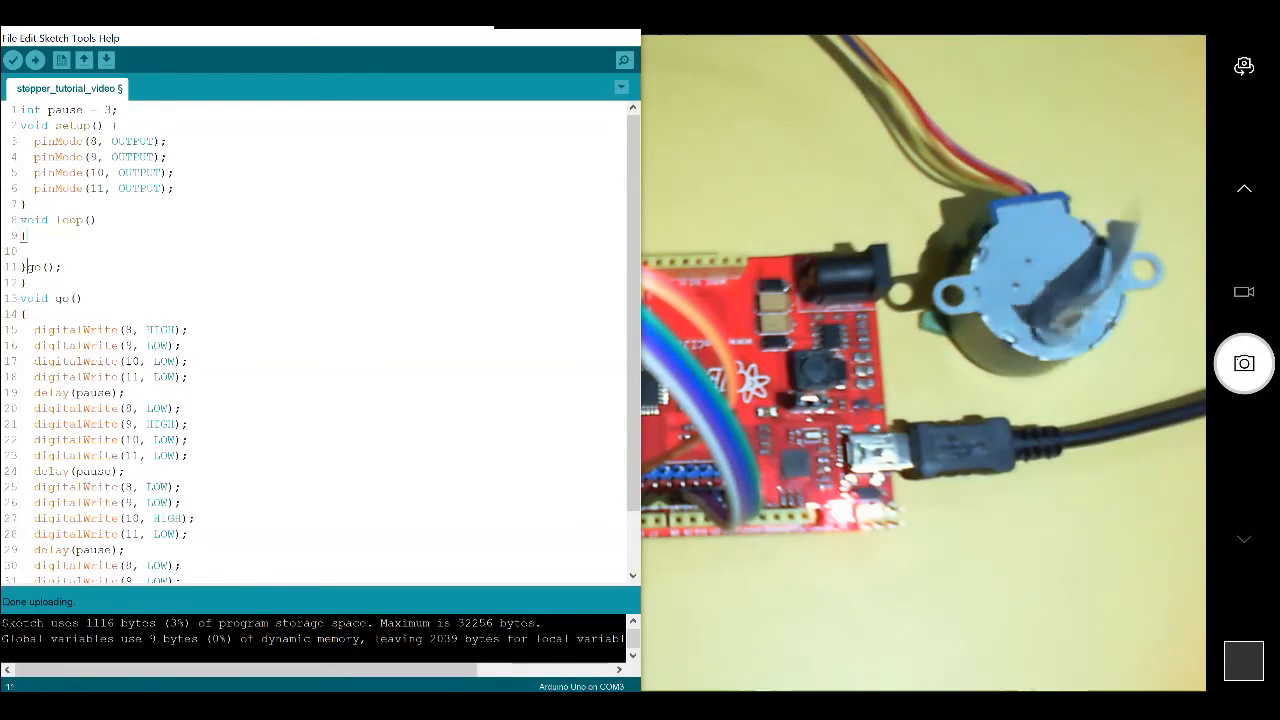
Step: Auto-format the sketch and wrap go(); in if (digitalRead(2) == HIGH) { }
{"action": "key", "text": "ctrl+t"}
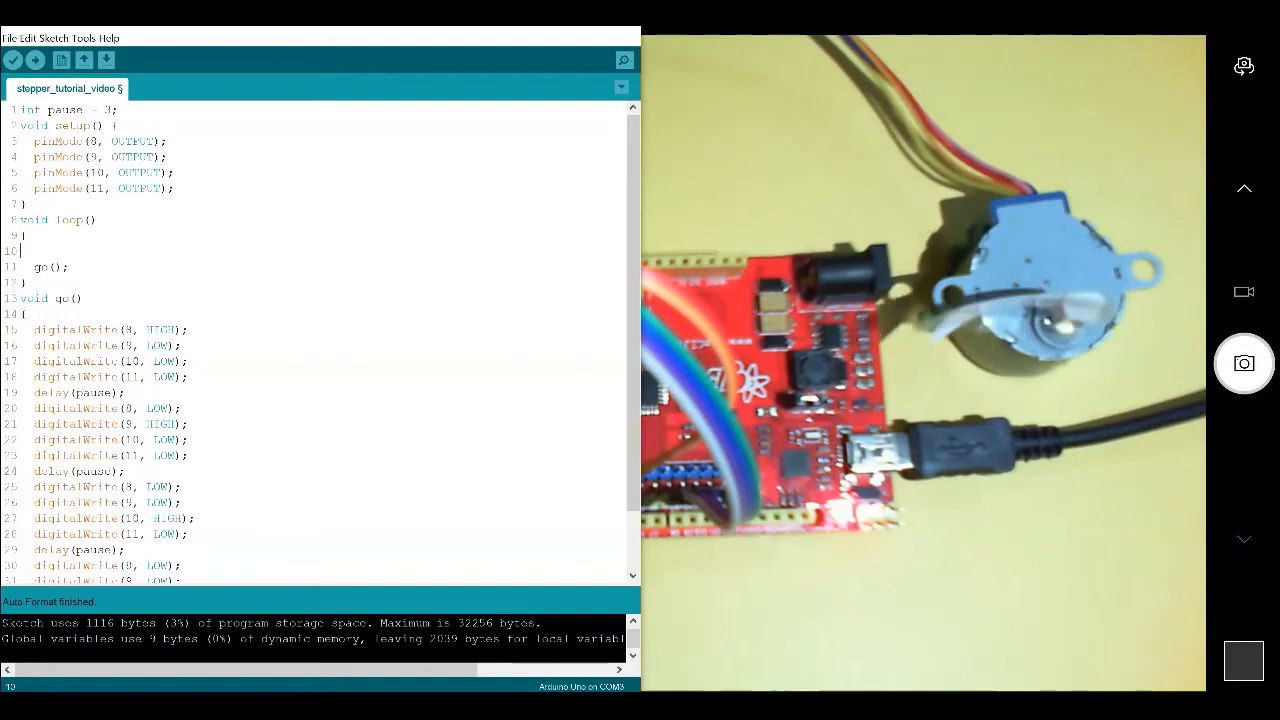
{"action": "type", "text": "if(digitalRead(2"}
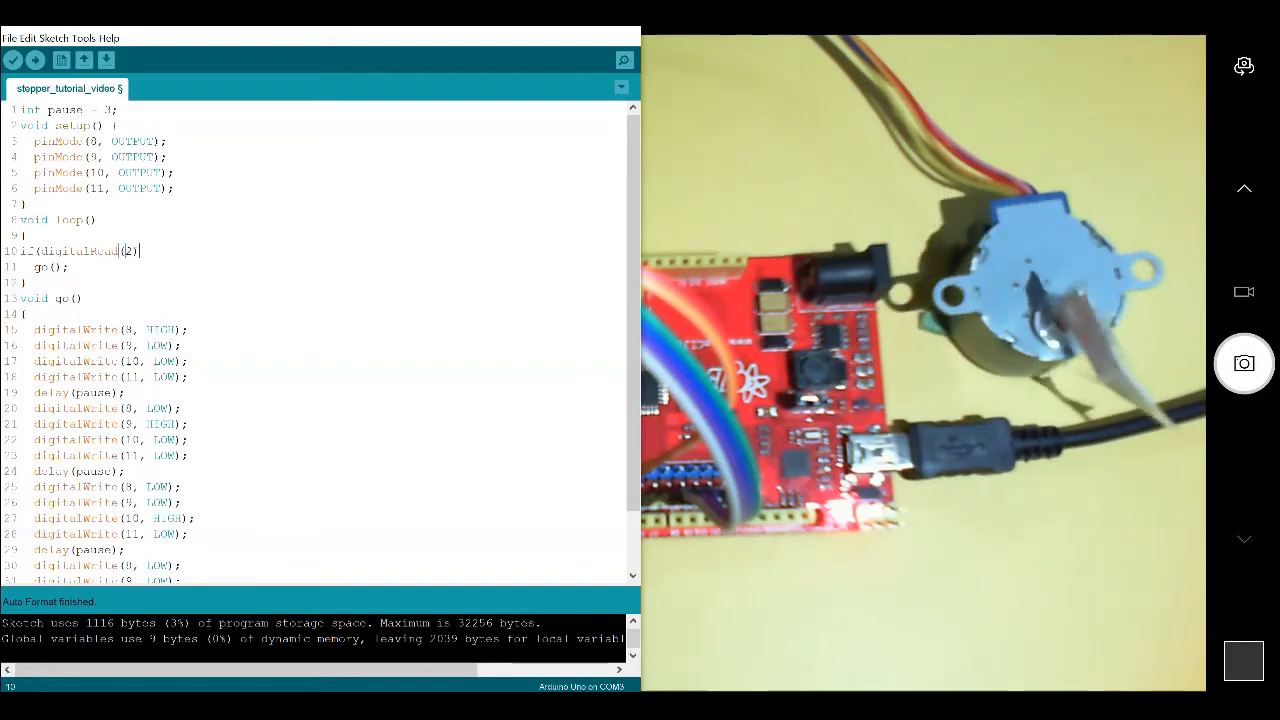
{"action": "type", "text": "== HIGH"}
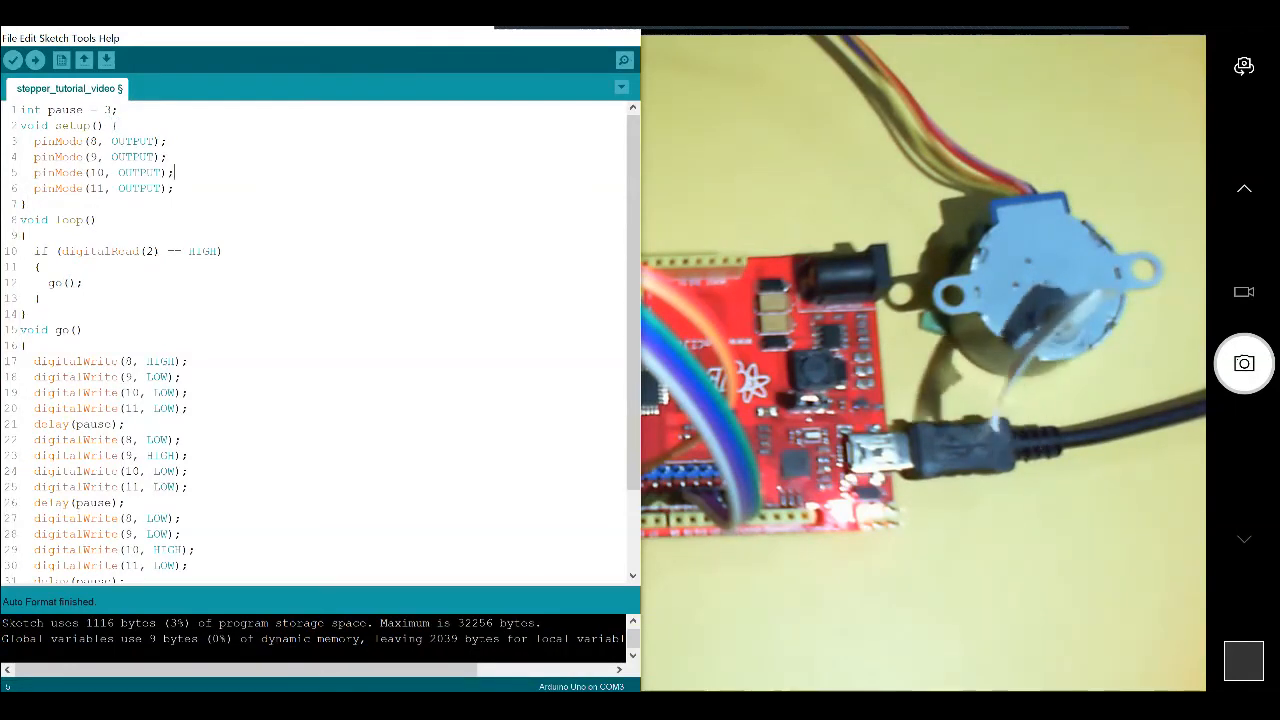
Step: Add pinMode(2, INPUT); to setup()
{"action": "type", "text": "pinMode(2, I"}
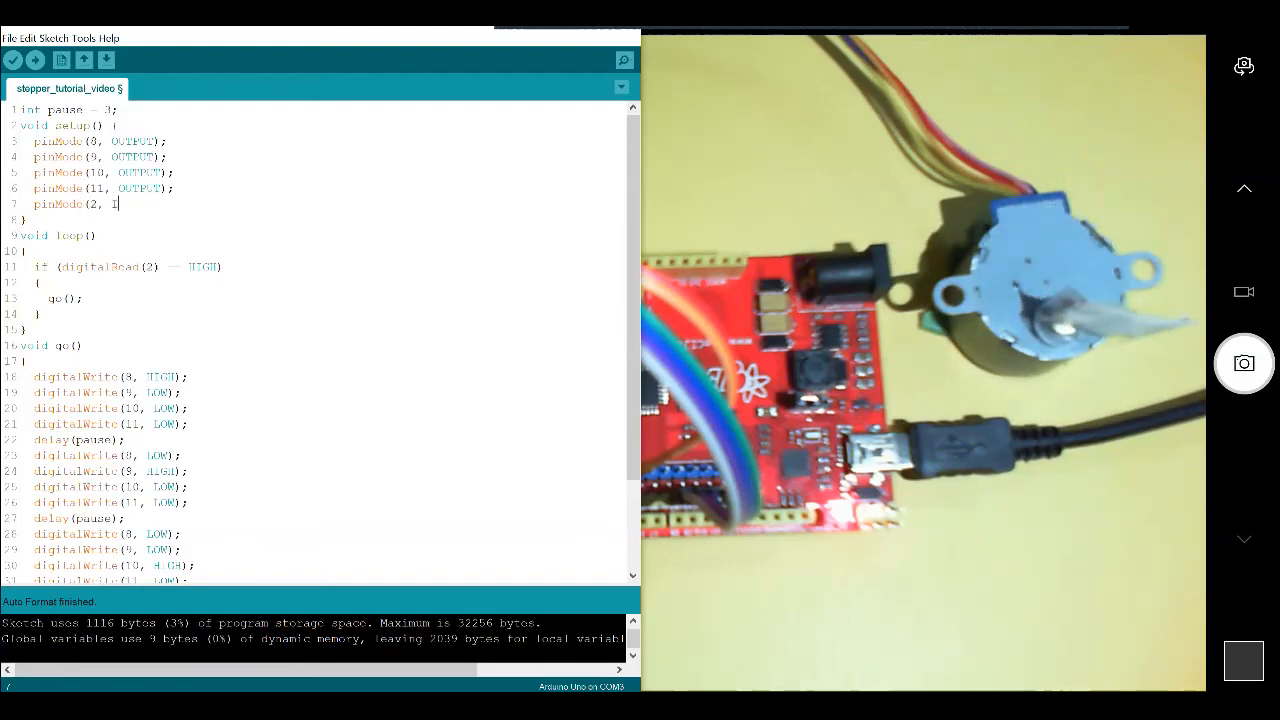
{"action": "type", "text": "NPUT)"}
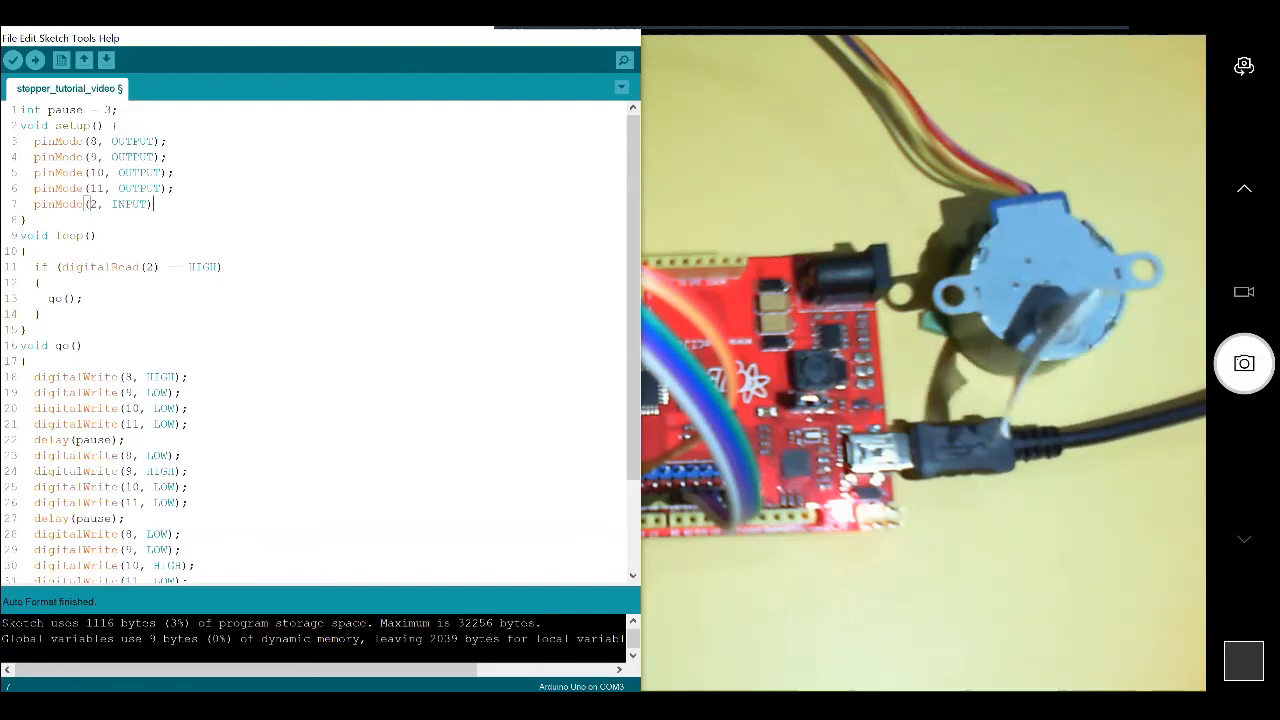